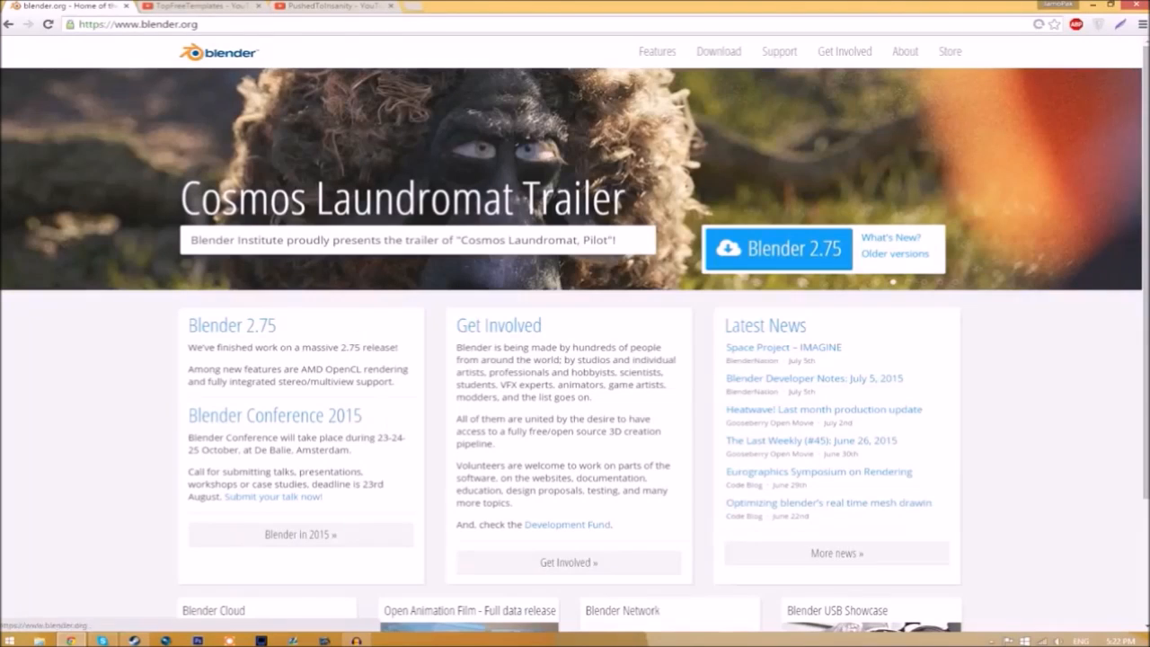
Step: View the Blender 2.75 download page, then switch to the TopFreeTemplates YouTube Videos tab
click(140, 25)
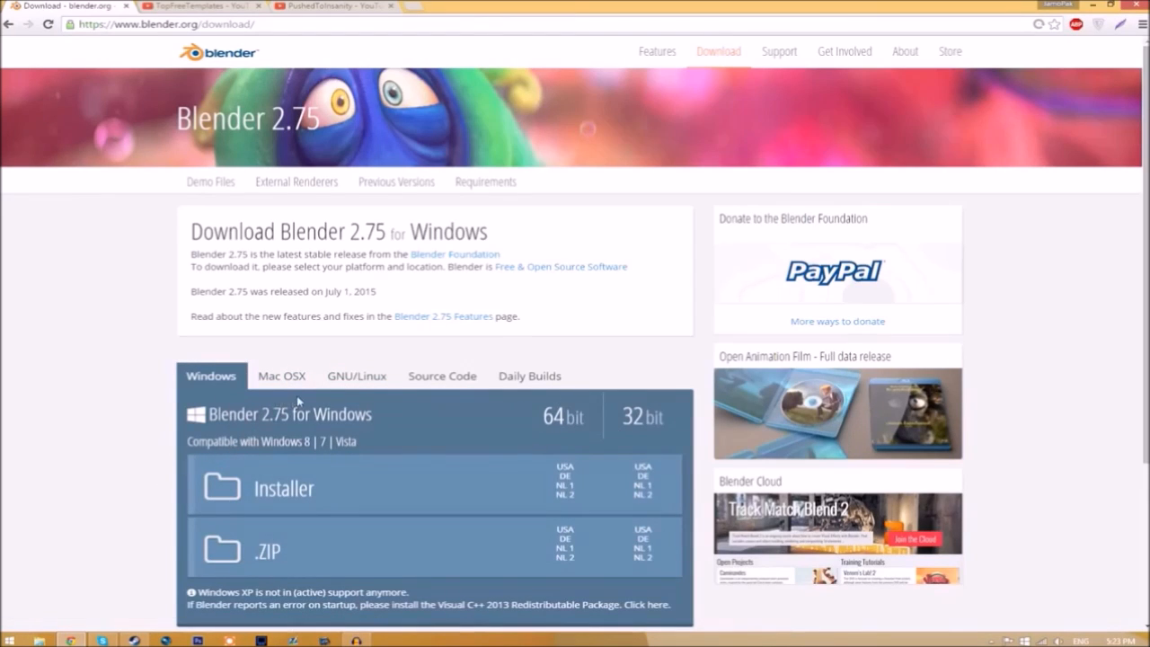
mouse_move(90, 503)
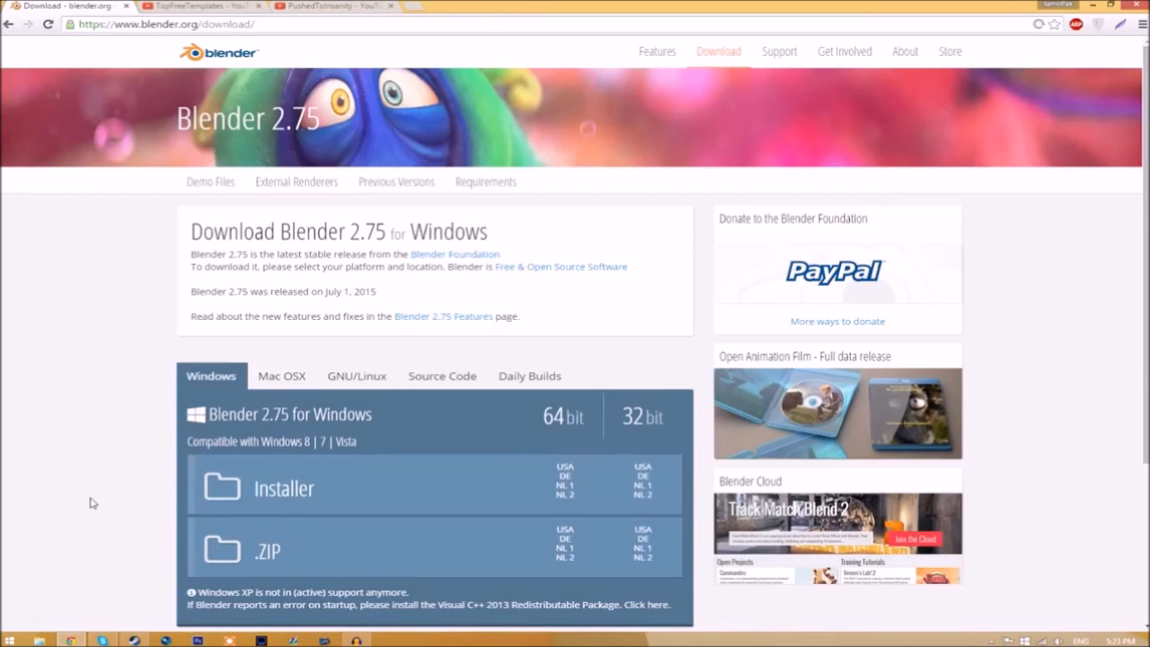
click(189, 8)
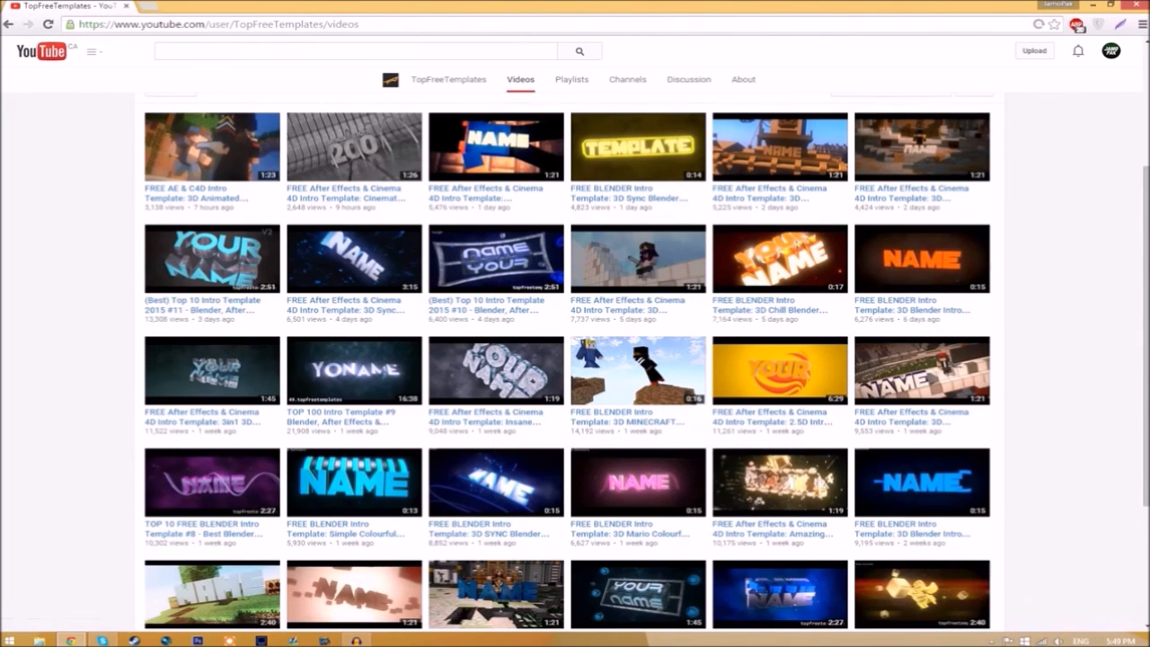
mouse_move(489, 458)
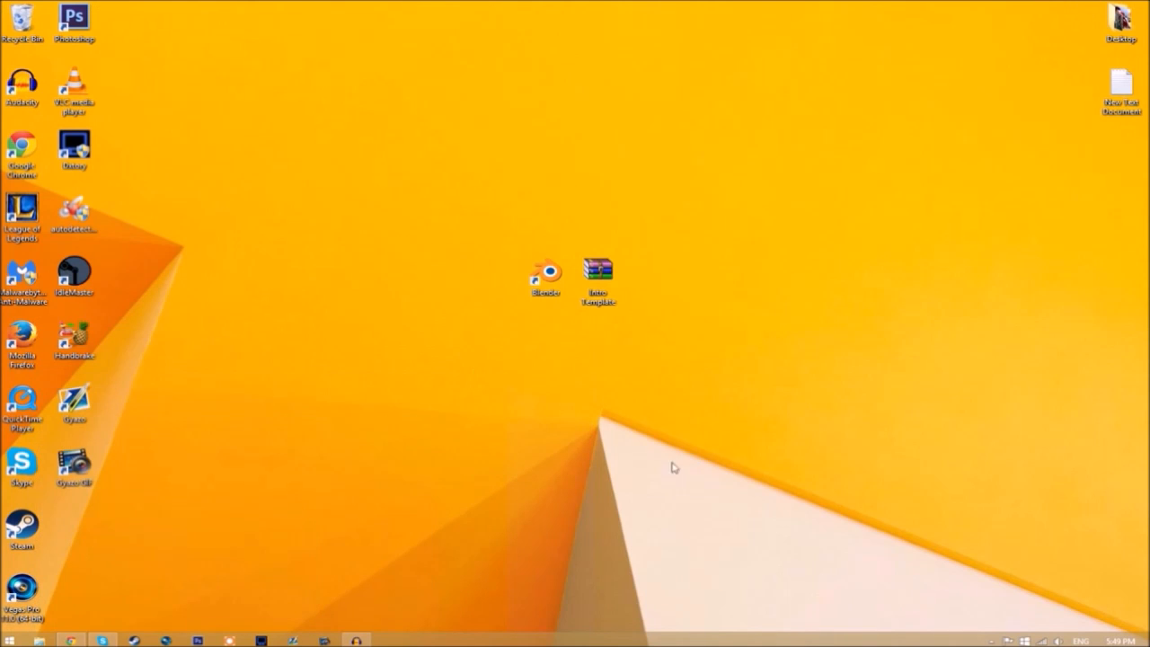
mouse_move(597, 269)
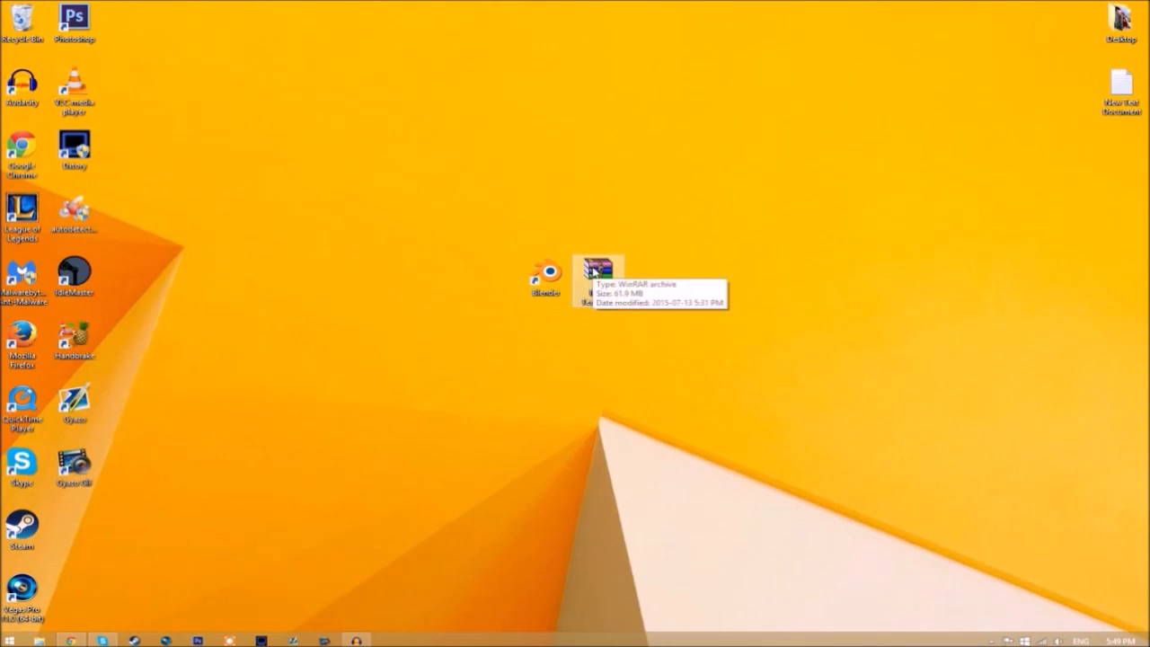
Step: Extract the Intro Template archive into its own folder revealing Rendered Intro and EDIT TEXT HERE.blend
right_click(596, 273)
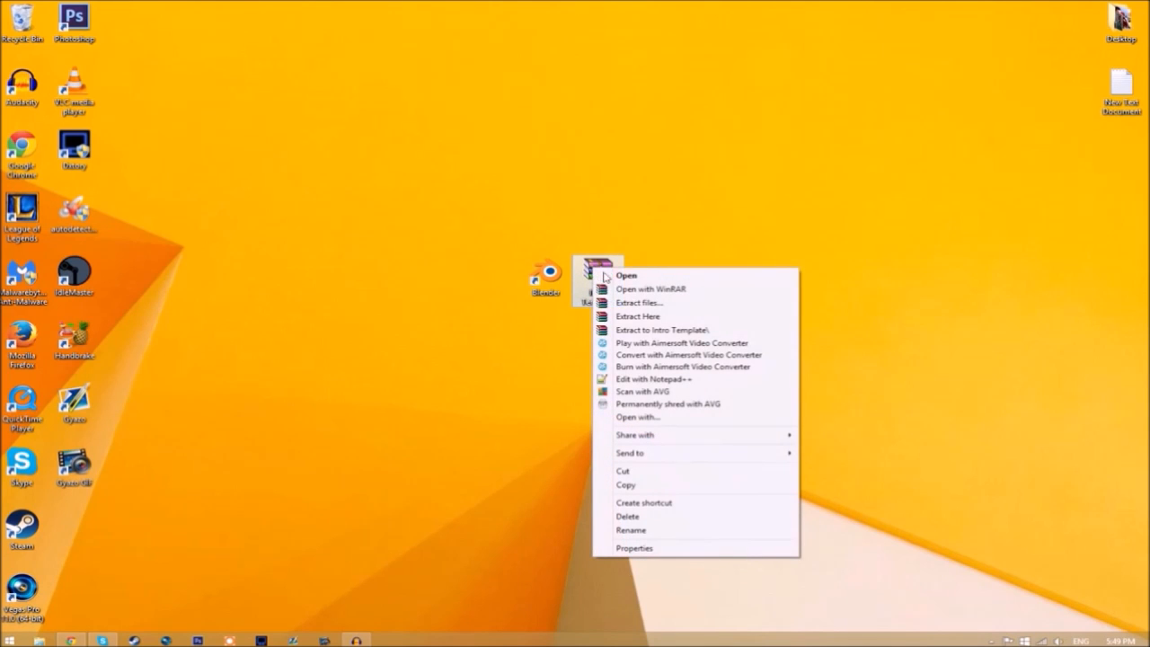
click(636, 316)
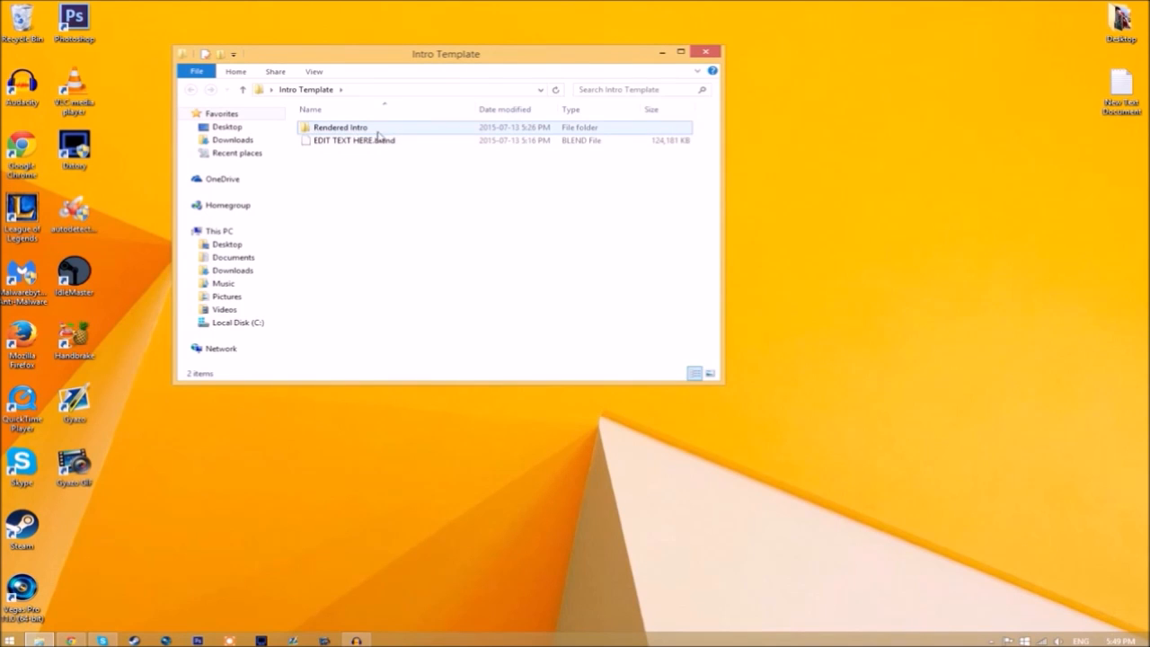
mouse_move(377, 126)
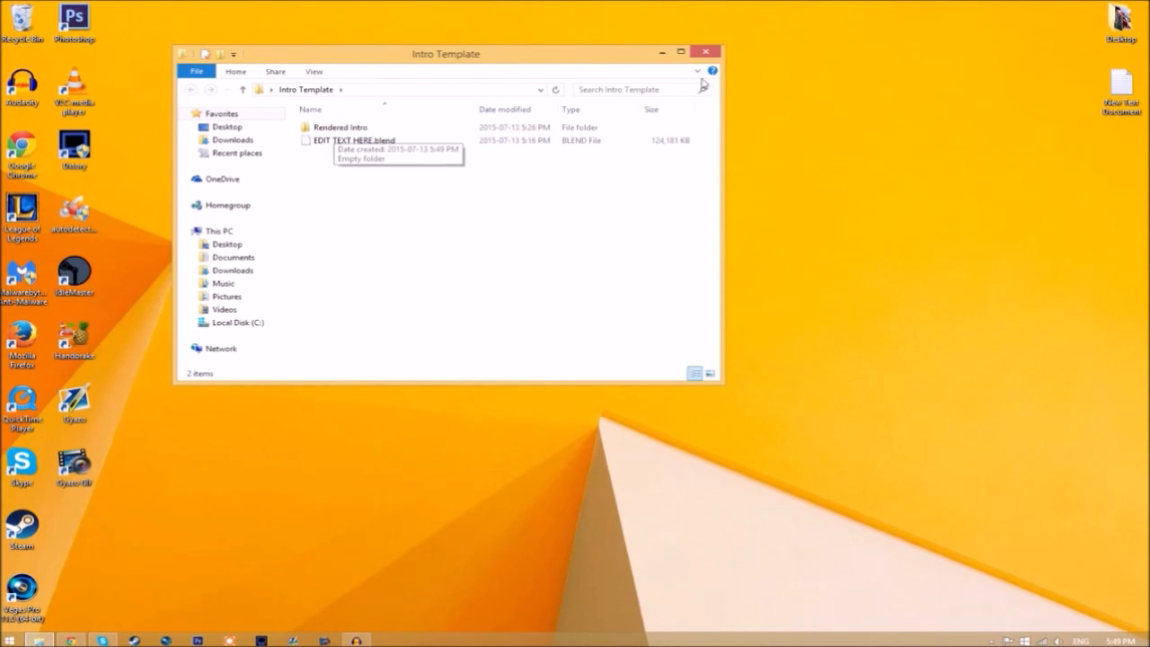
click(704, 51)
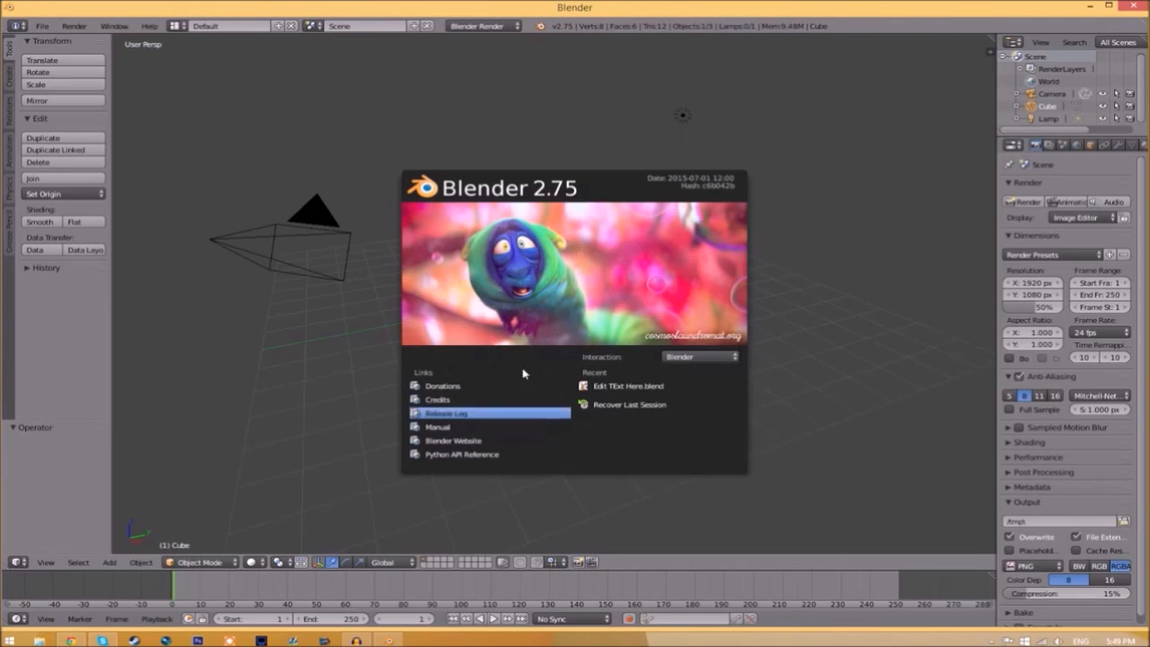
mouse_move(33, 29)
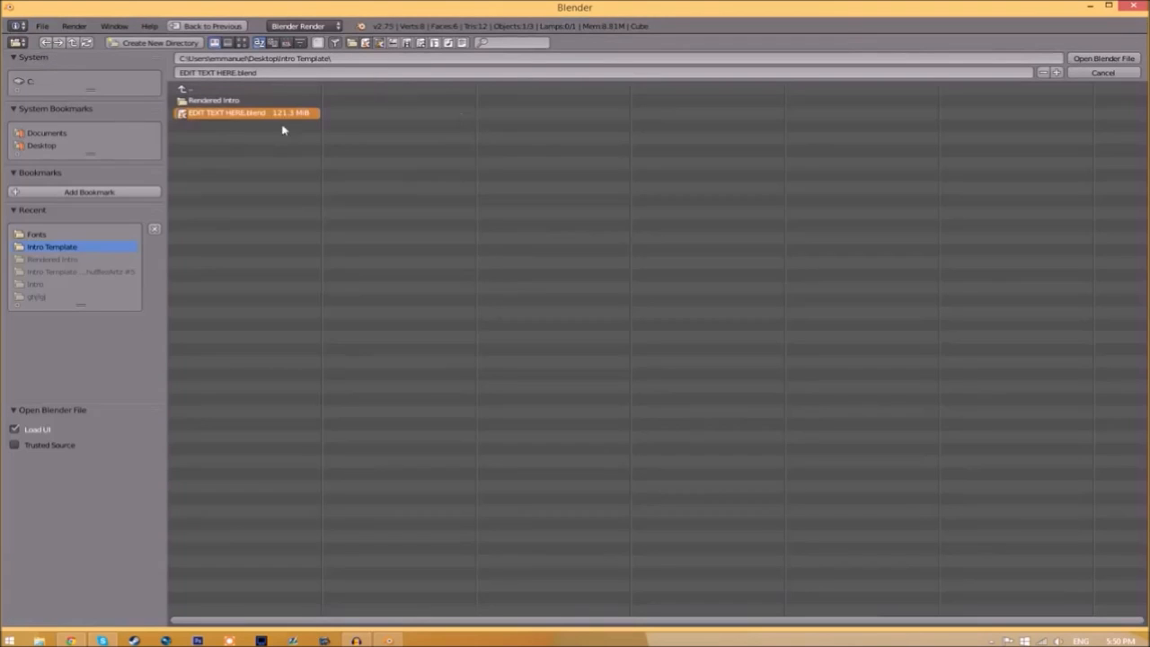
mouse_move(327, 101)
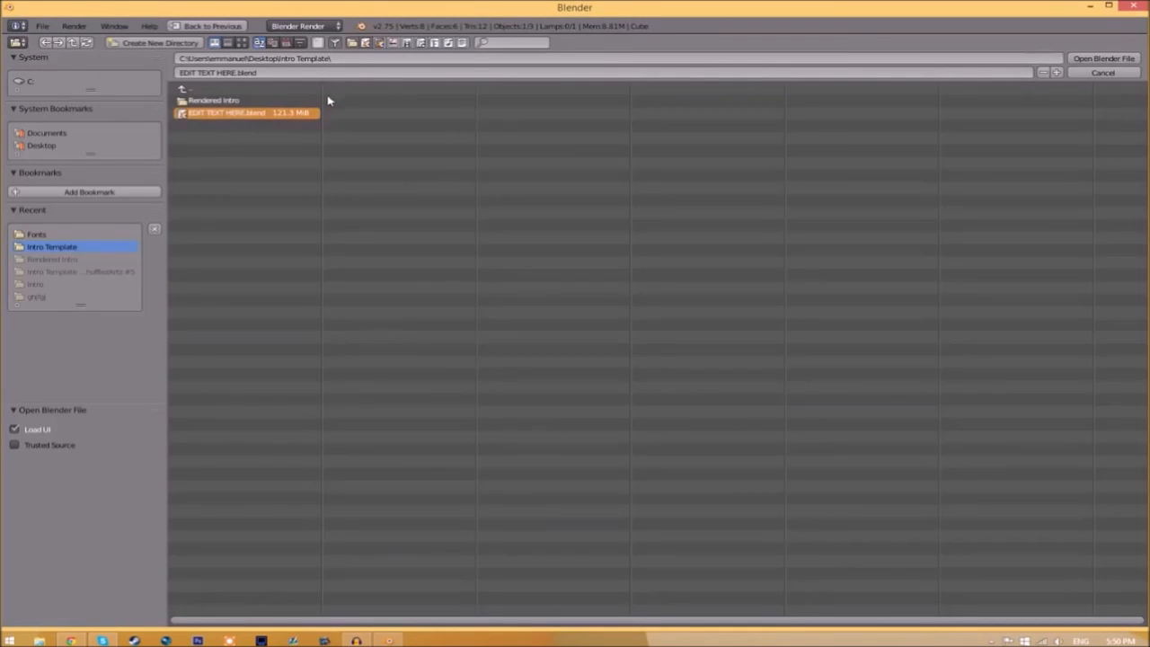
mouse_move(288, 79)
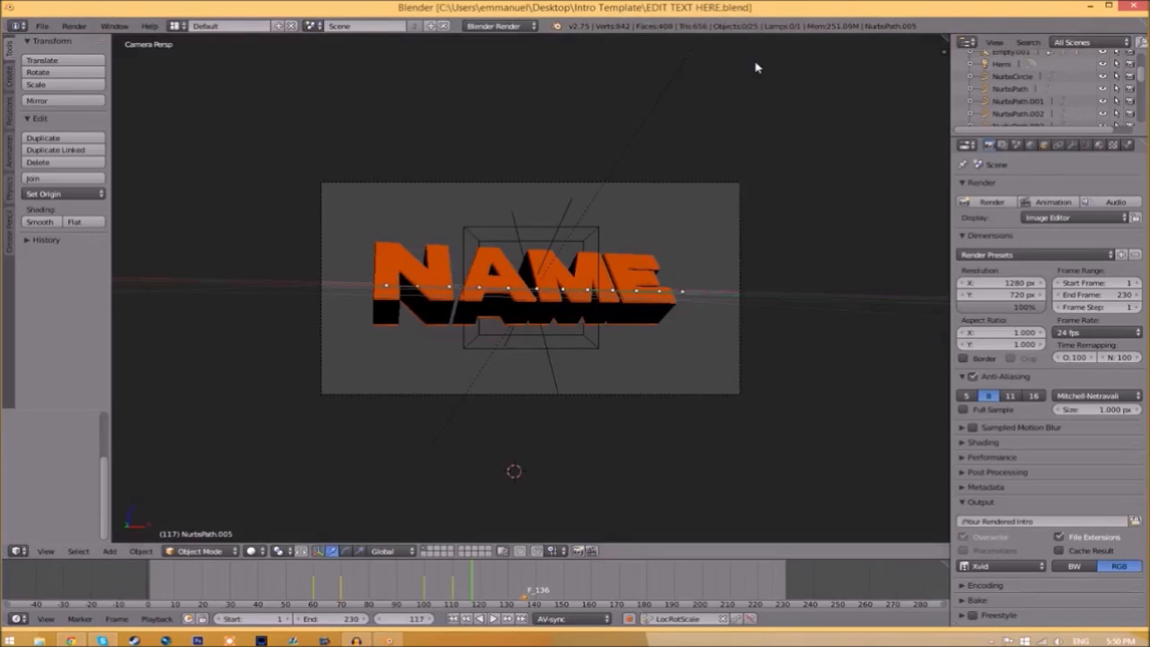
mouse_move(392, 266)
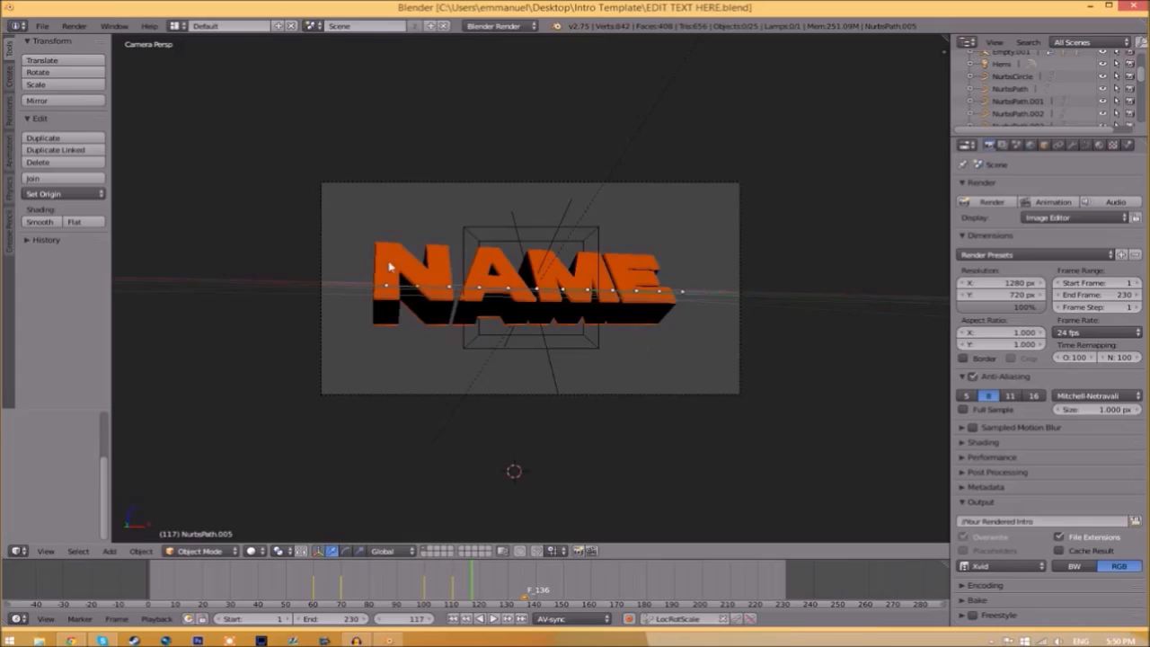
mouse_move(543, 296)
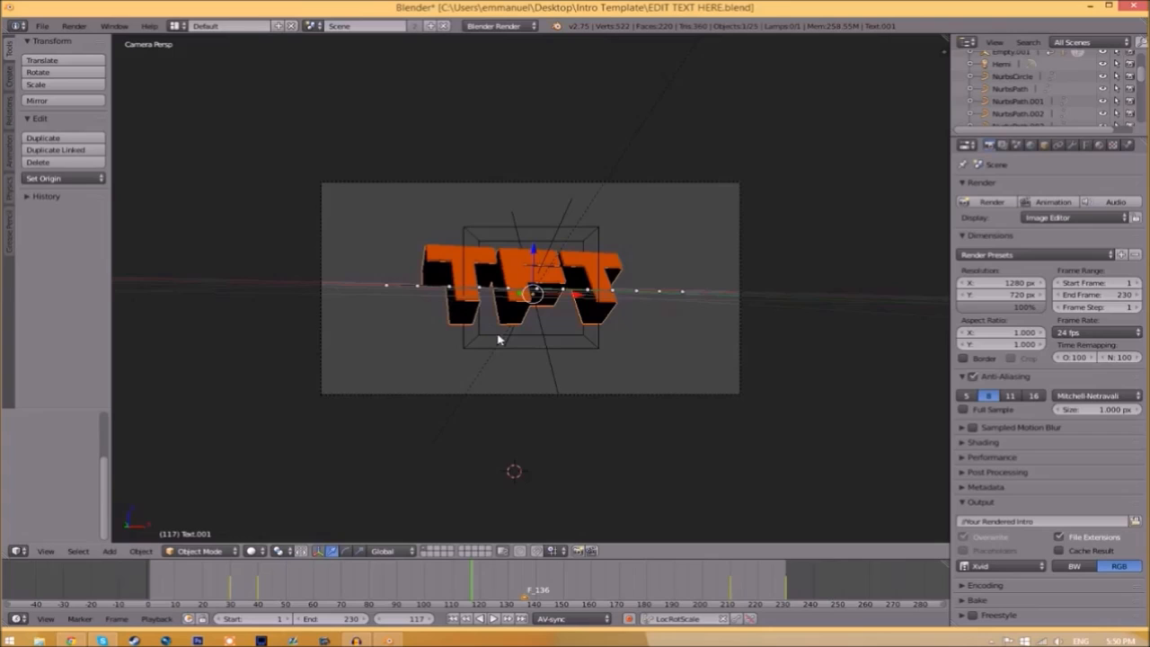
mouse_move(701, 288)
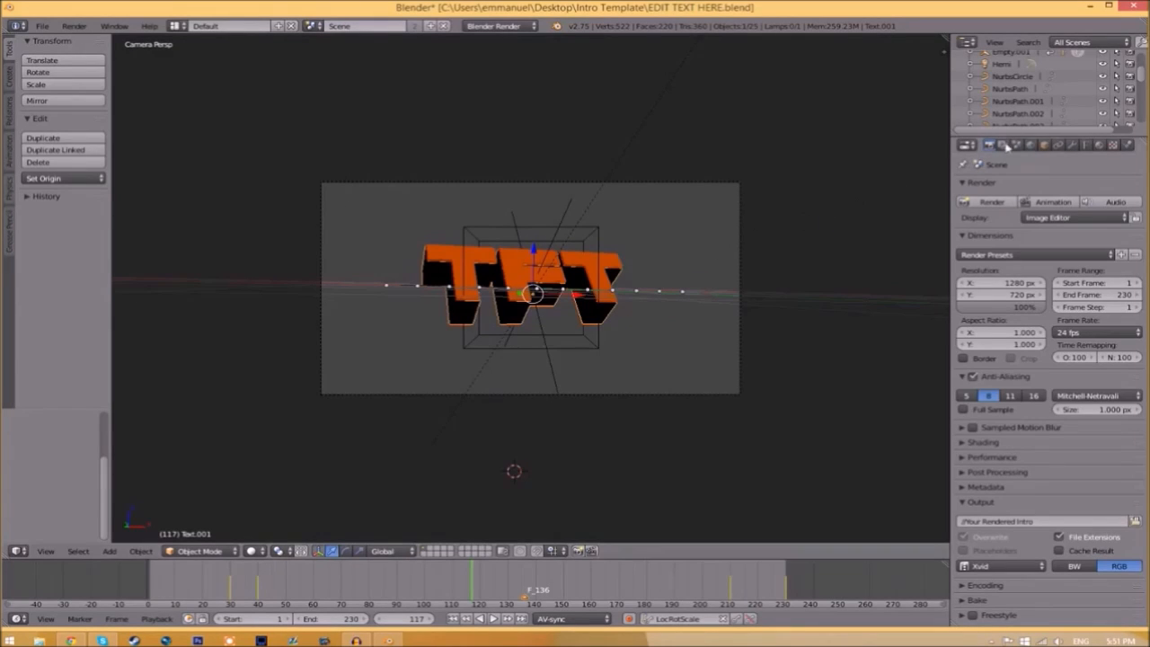
Step: Load Space Comics.ttf from C:\Windows\Fonts as the TFT text's Regular font, replacing GoGoPoster
click(1085, 144)
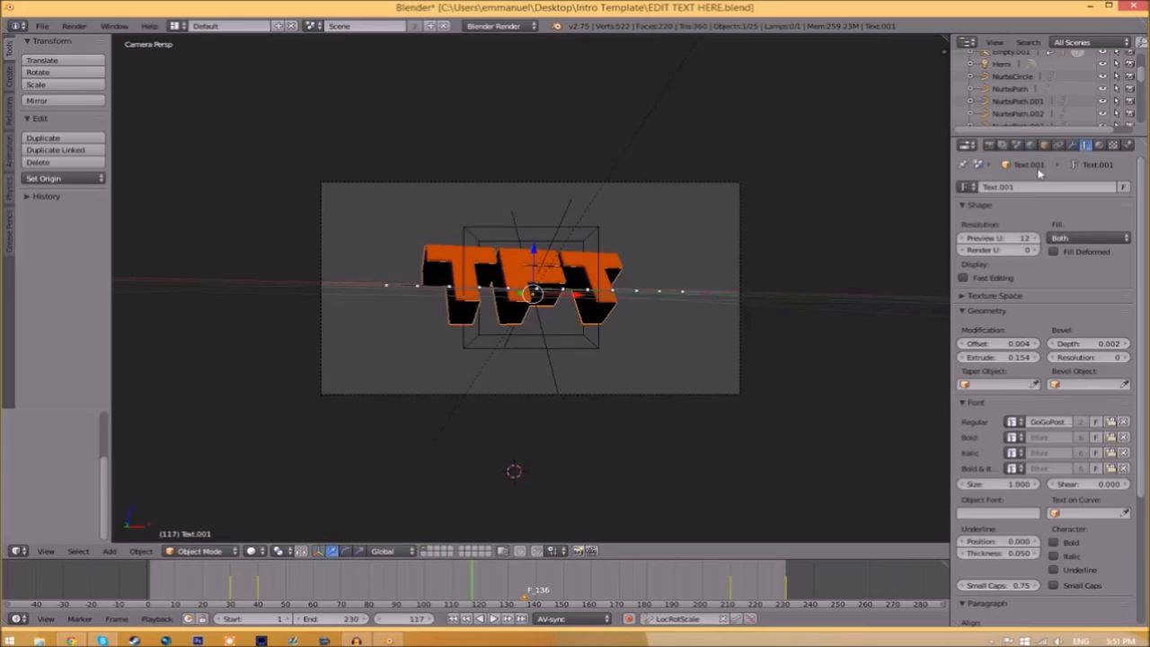
mouse_move(1014, 406)
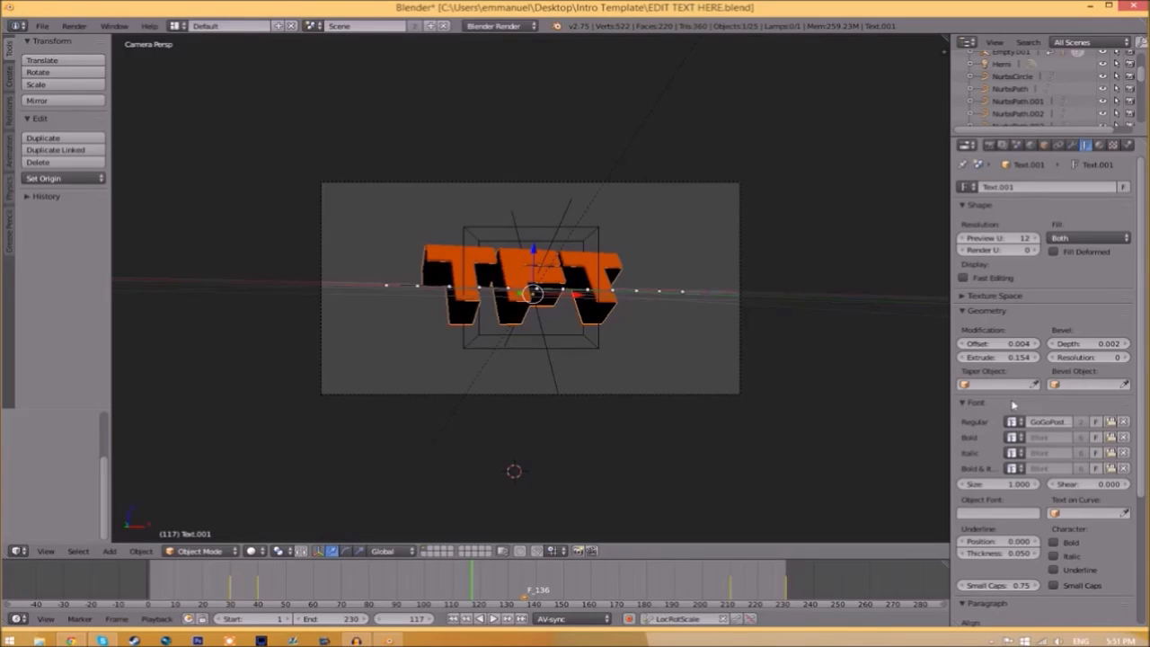
mouse_move(985, 427)
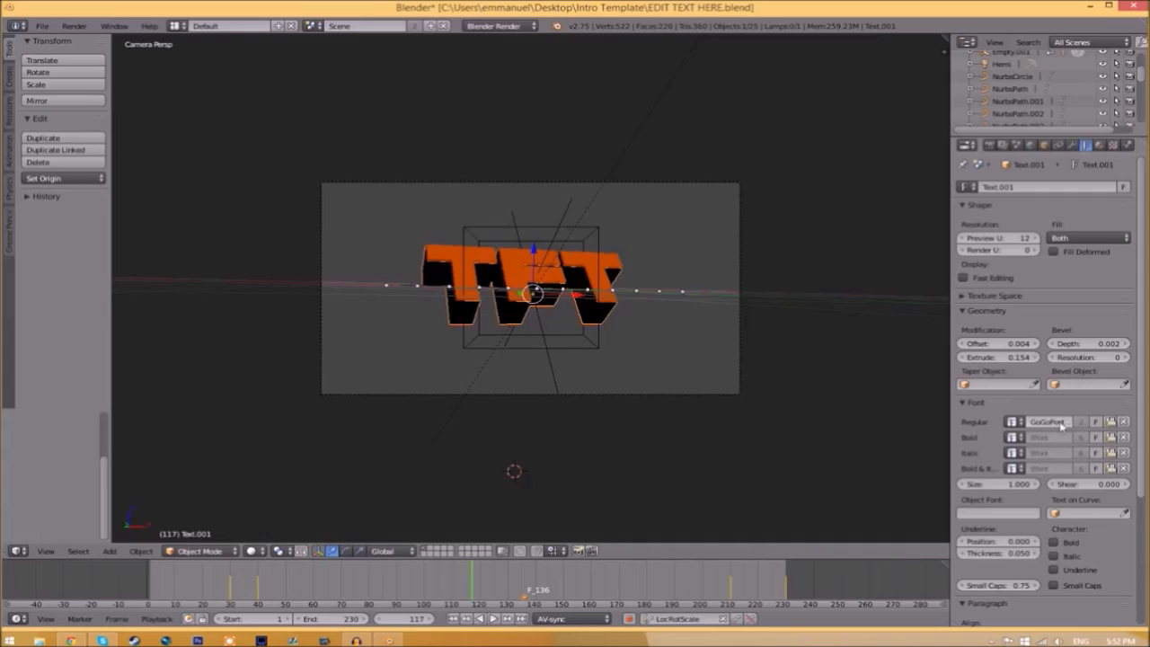
click(1014, 422)
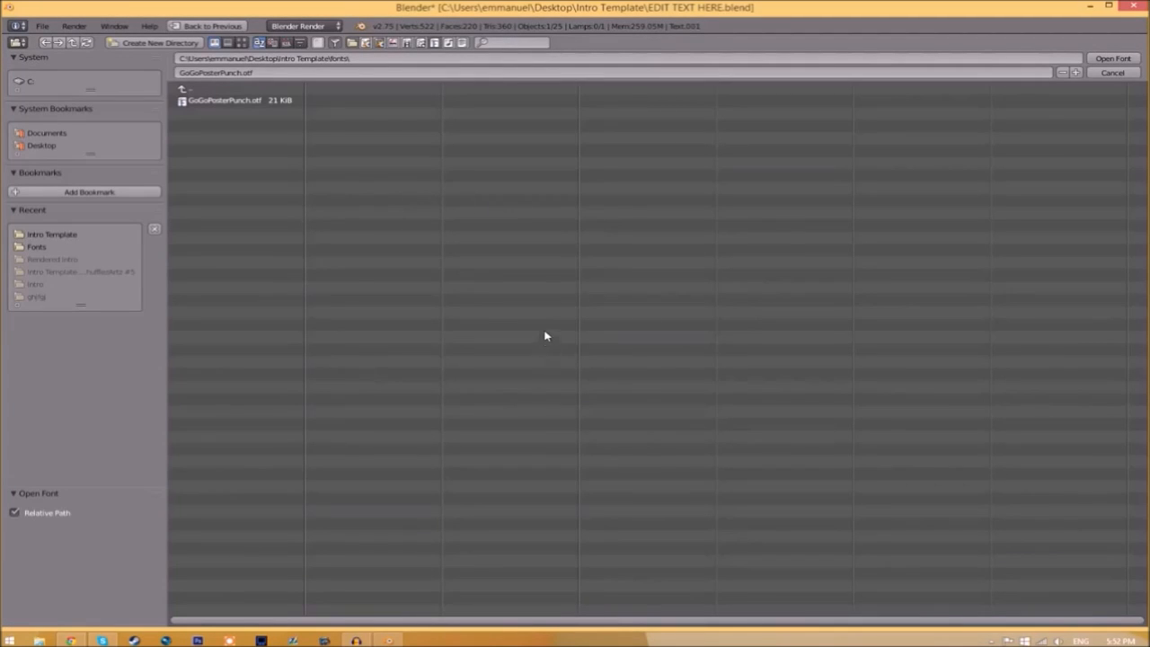
click(28, 81)
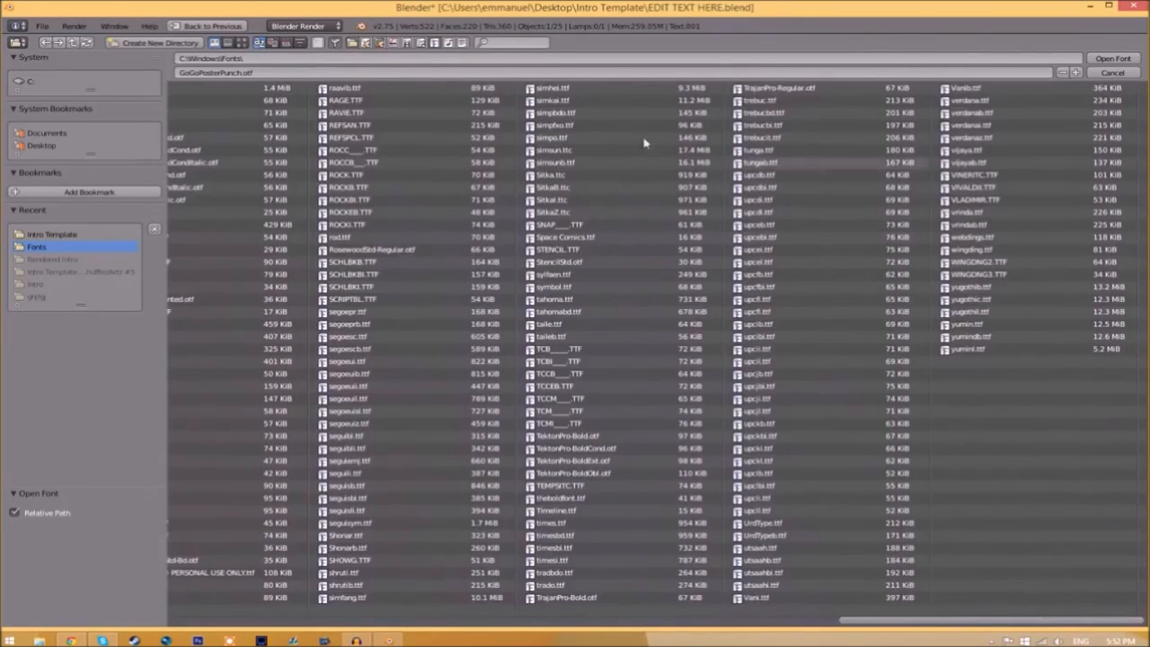
click(566, 237)
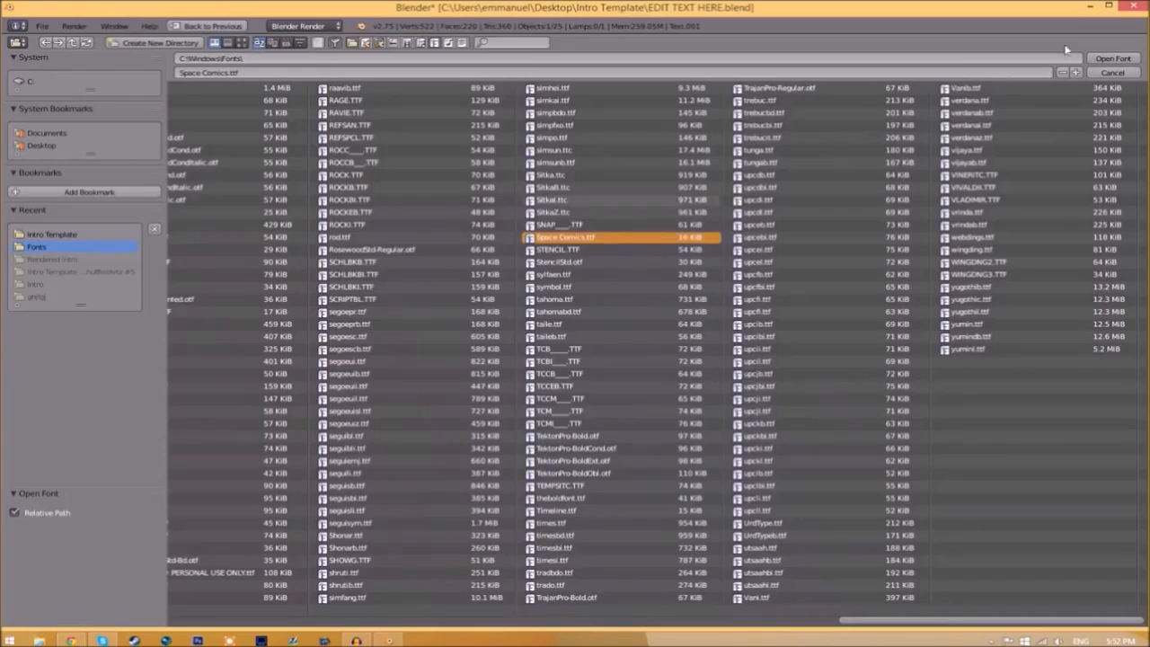
click(1113, 57)
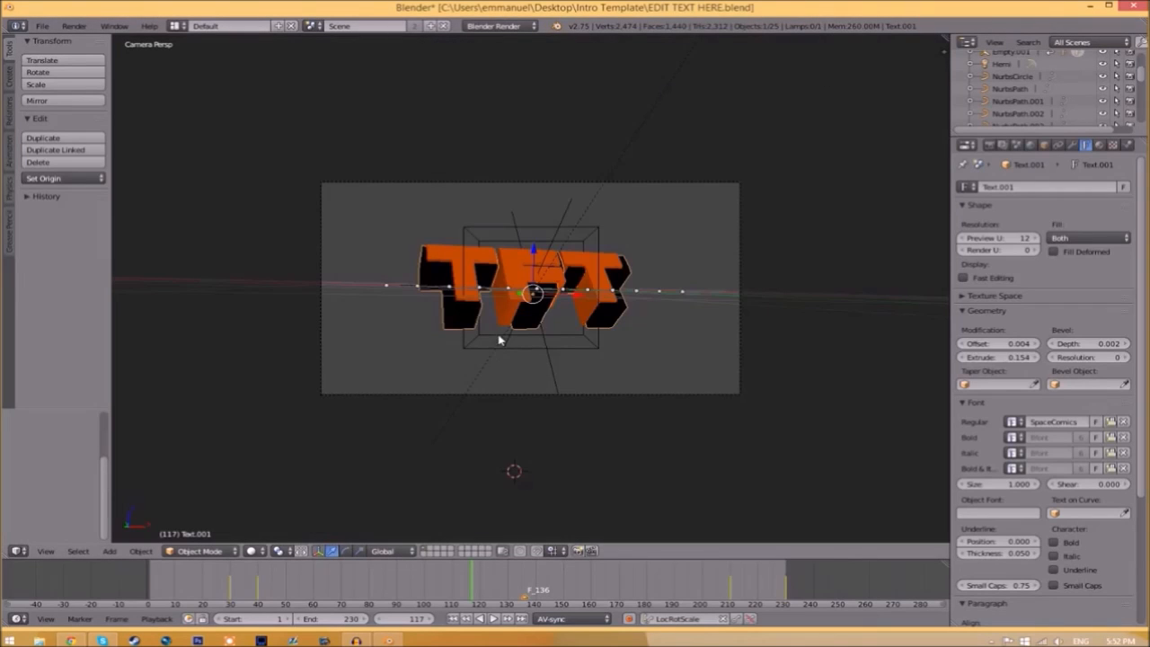
mouse_move(518, 278)
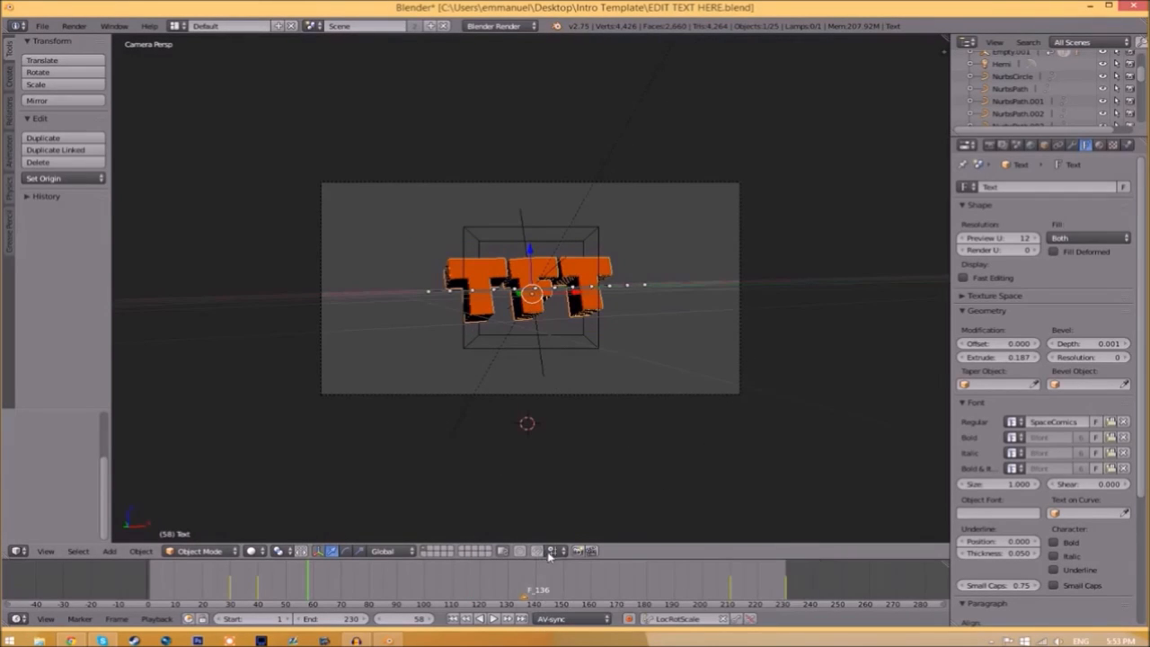
Step: Set the render output file format to MPEG and begin browsing for the output location
click(989, 144)
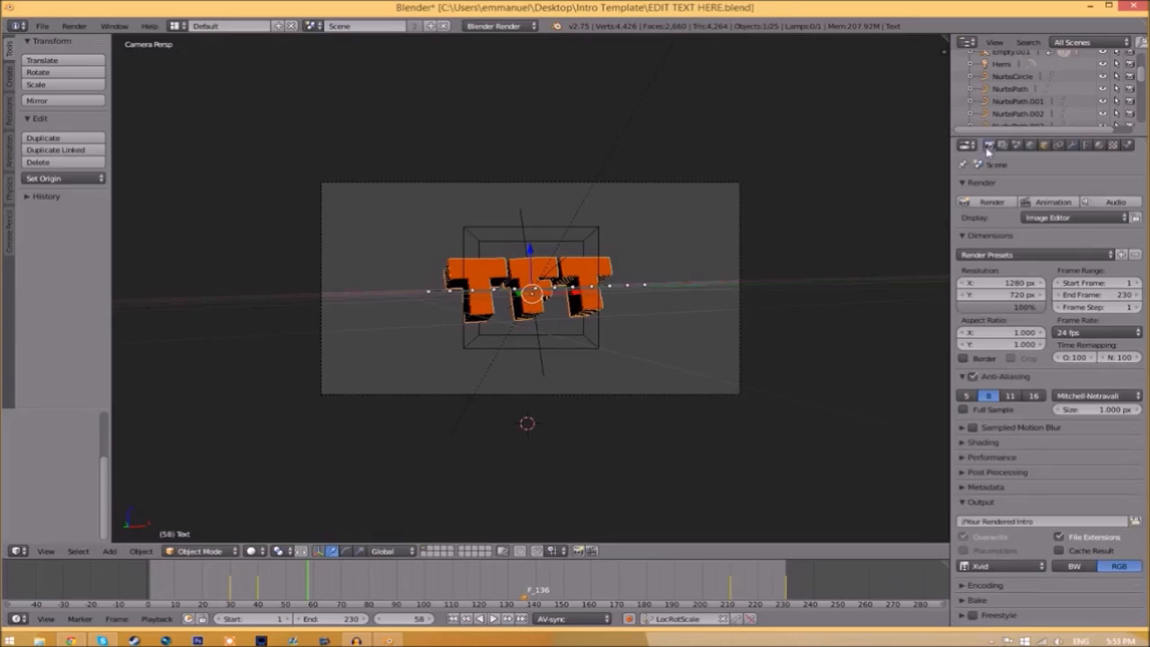
mouse_move(969, 518)
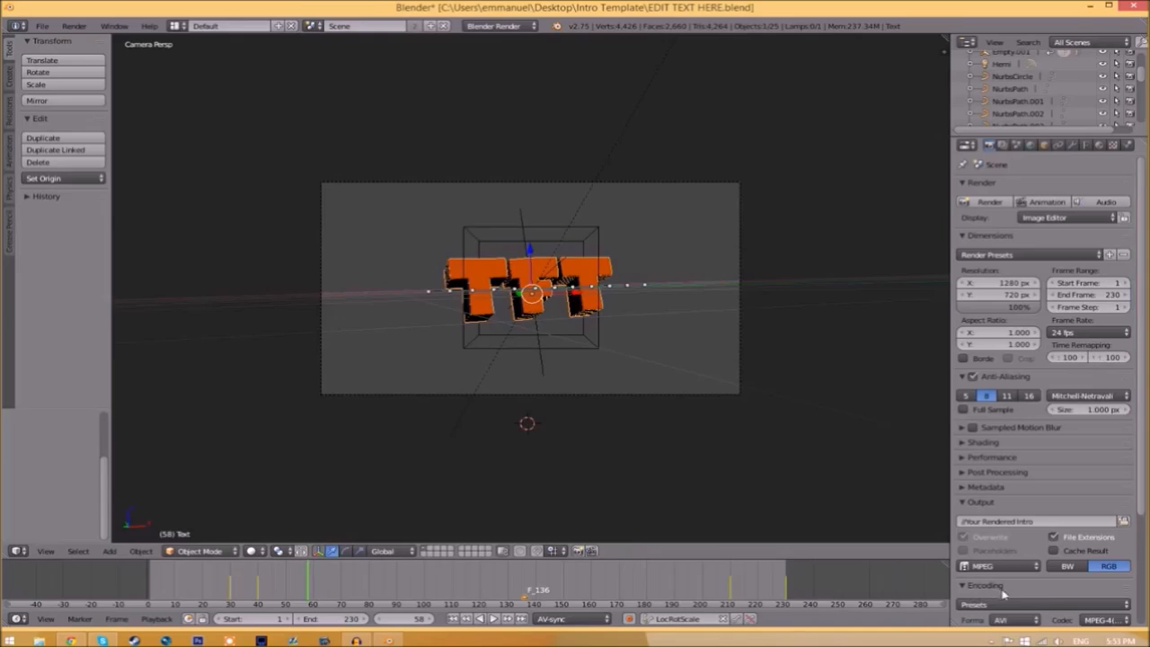
scroll(down, 3)
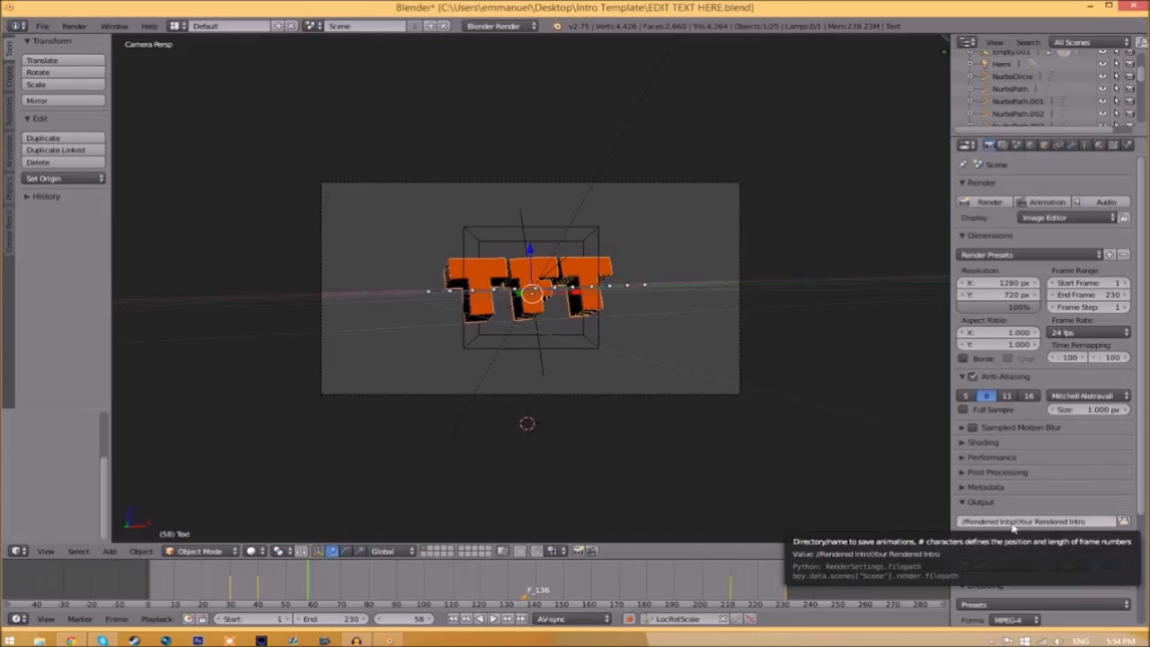
click(1124, 521)
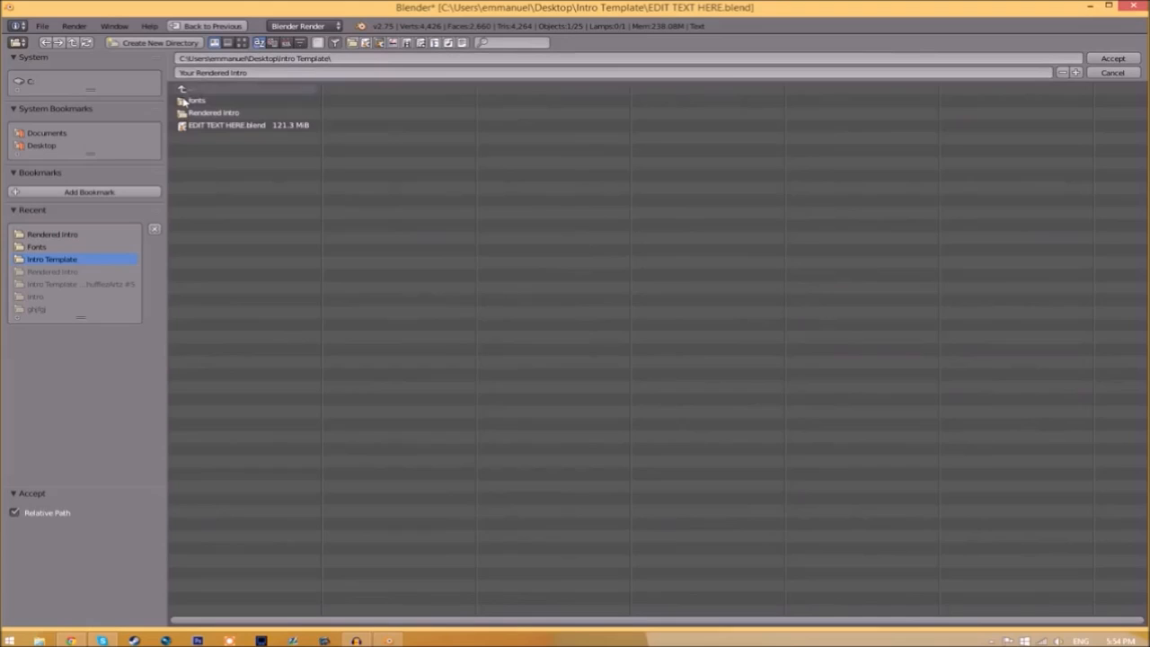
Step: Point the render output path into the Rendered Intro folder with the INTRO TEMPLATE name
double_click(214, 112)
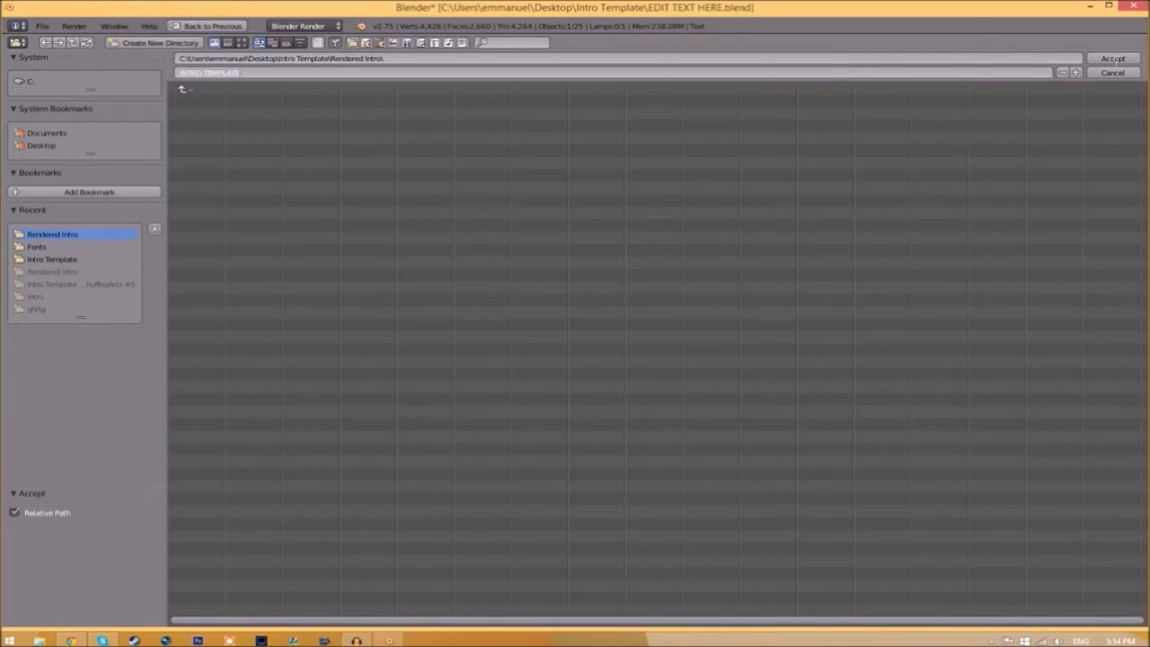
click(1112, 57)
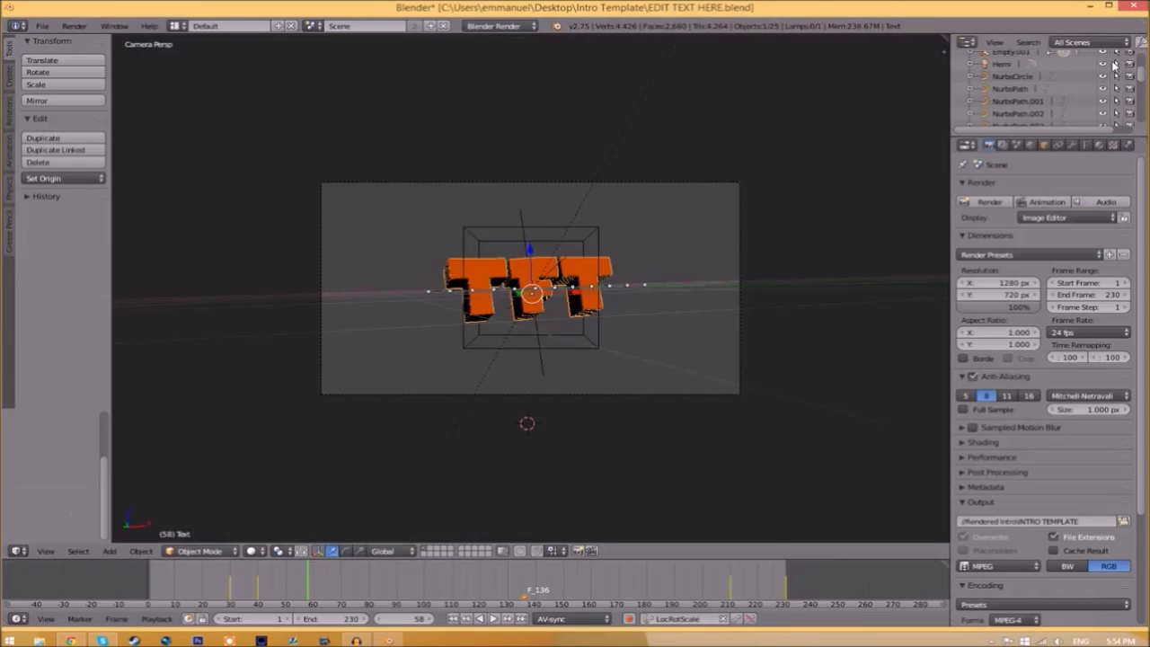
mouse_move(866, 444)
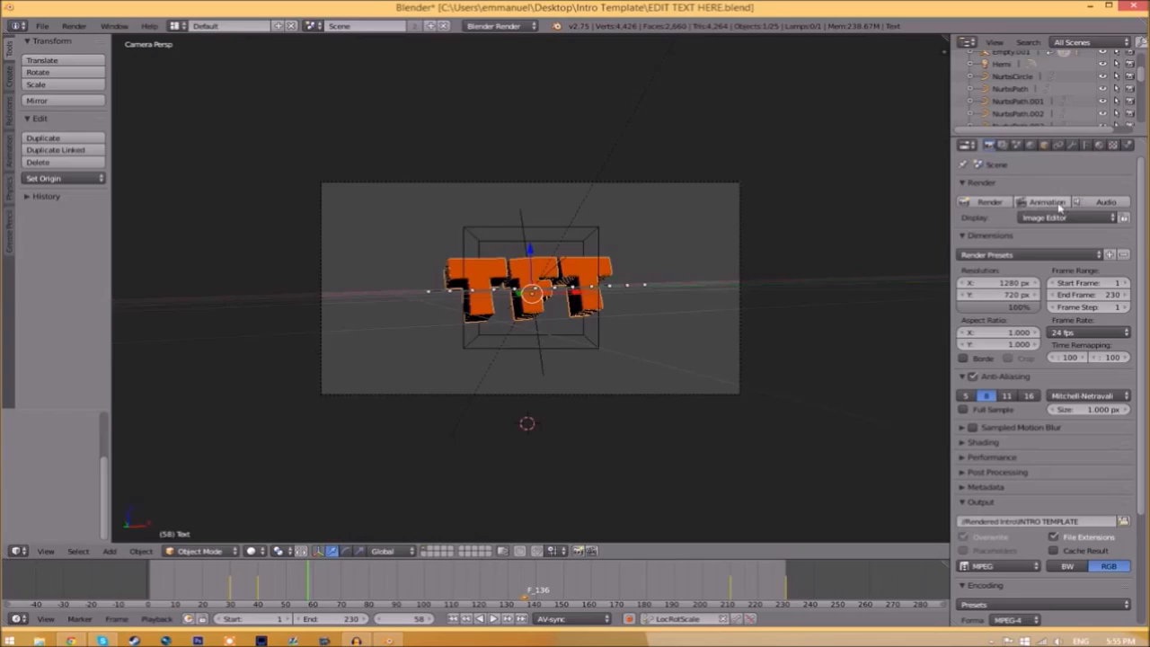
Step: Start Render Animation (Ctrl F12) to render the full intro
click(74, 25)
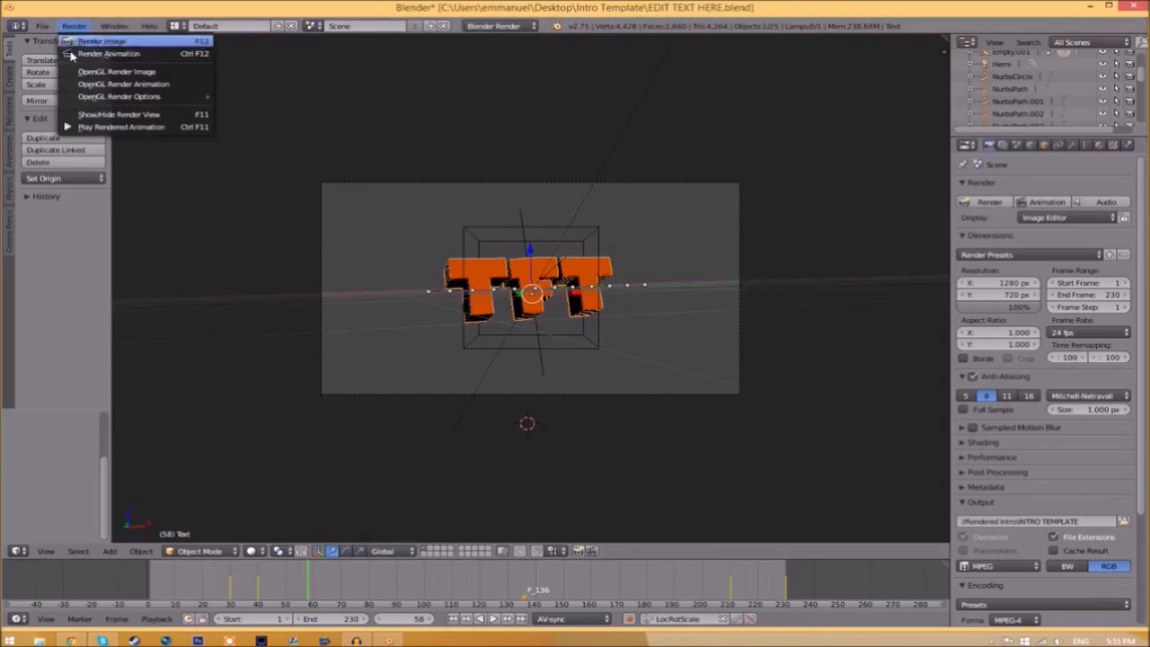
click(108, 54)
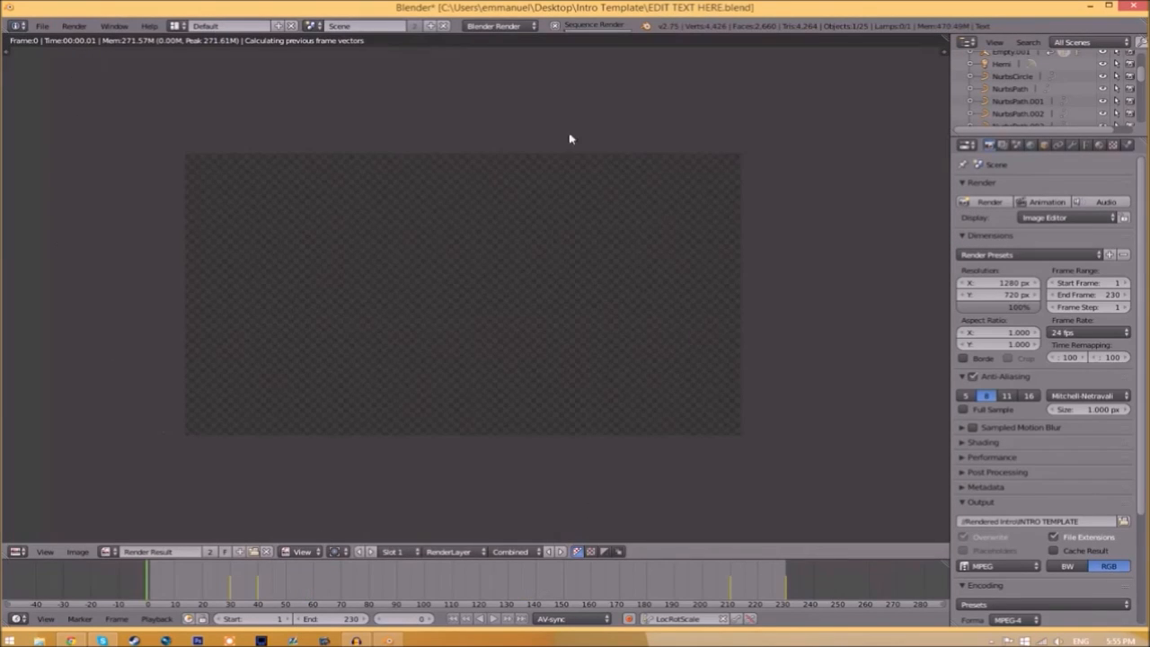